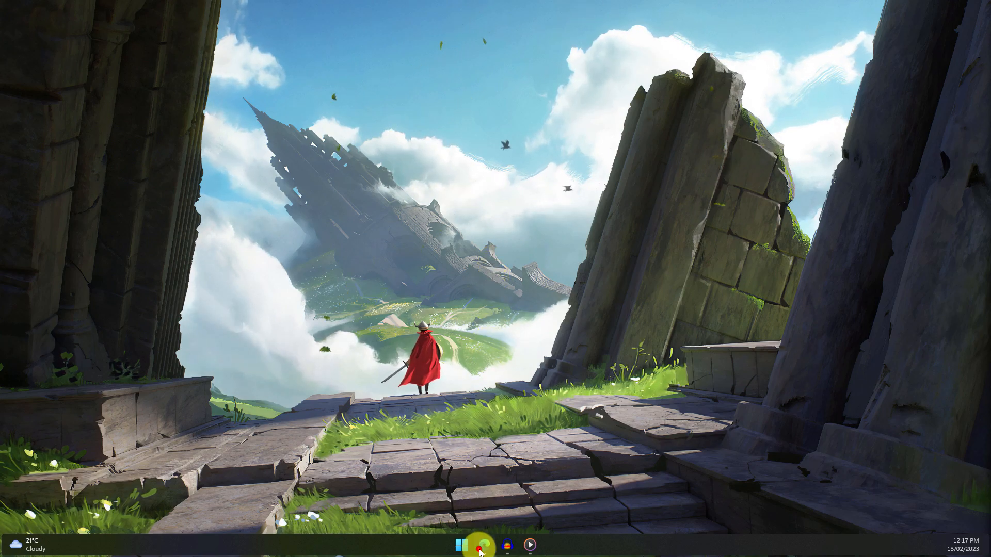
# Bring up Edge on audacityteam.org and scroll to the Download Audacity option.
pyautogui.click(505, 544)
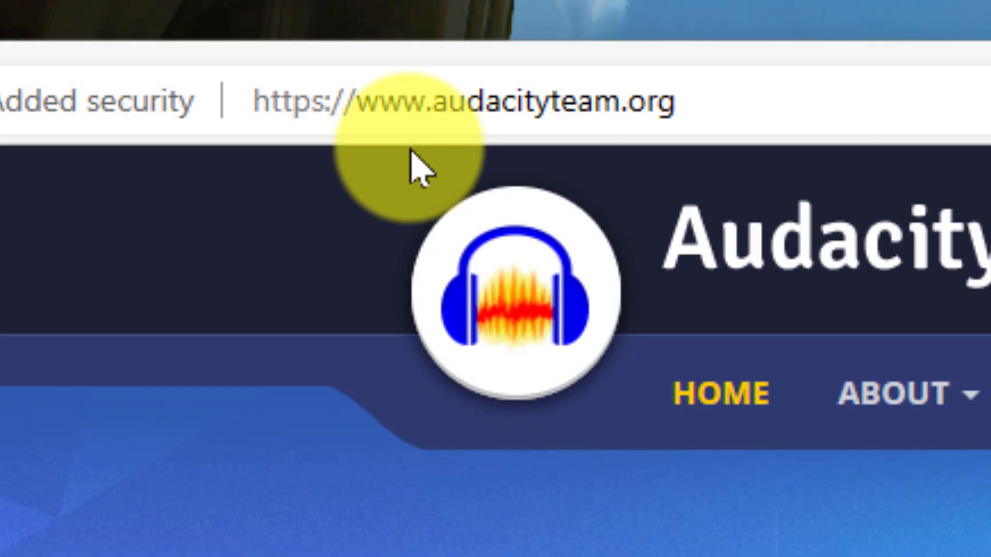
pyautogui.scroll(-3)
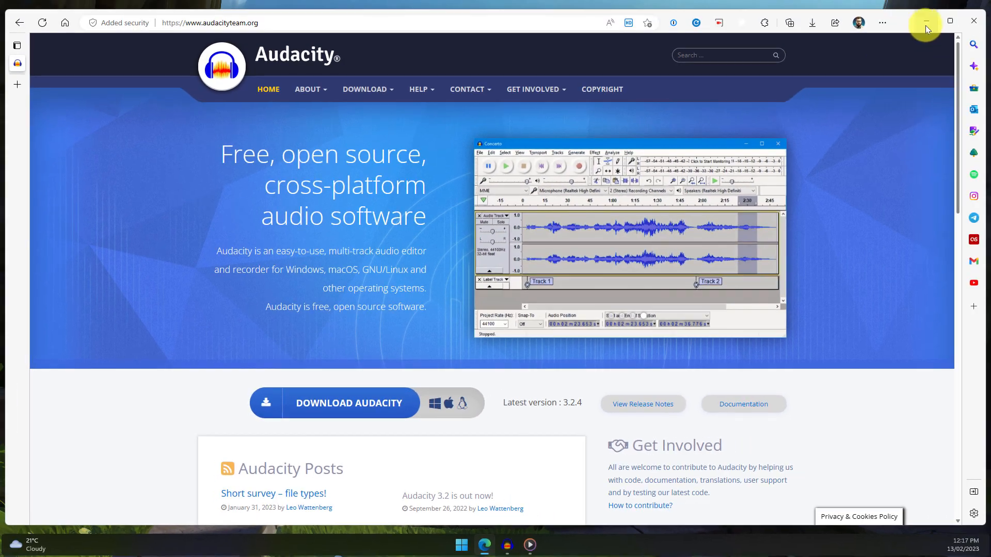
# Minimize Edge, launch Audacity and choose Windows WASAPI as the host in Audio Setup.
pyautogui.click(925, 21)
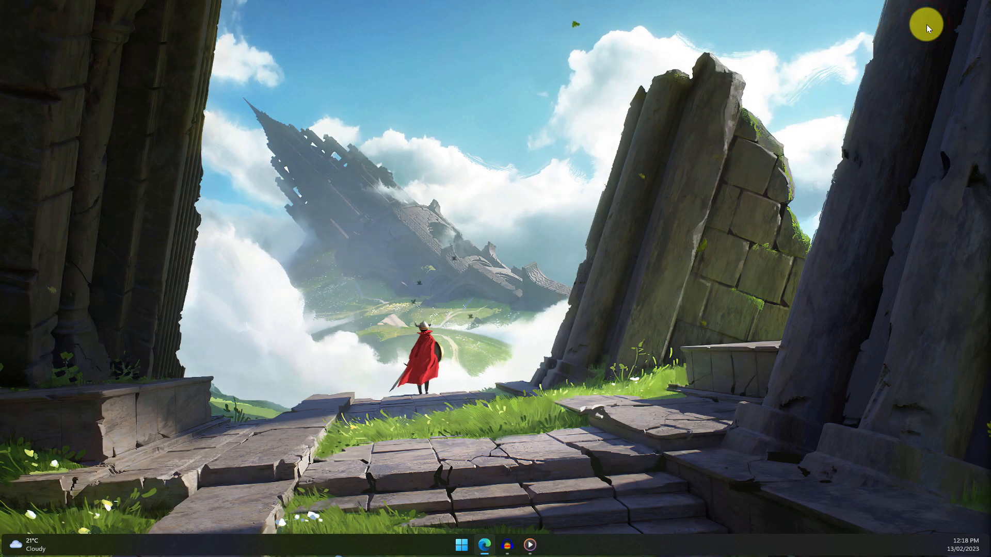
pyautogui.click(507, 545)
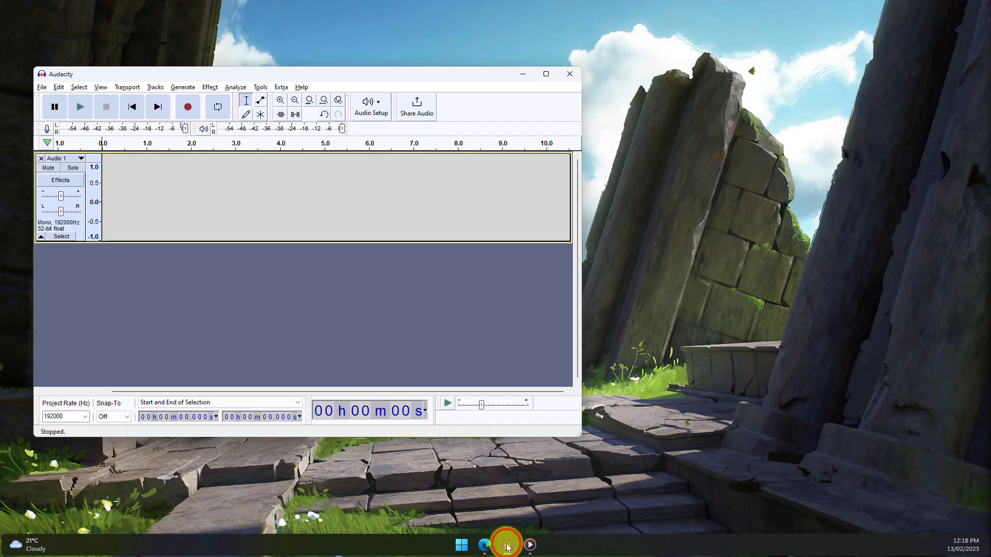
pyautogui.click(544, 75)
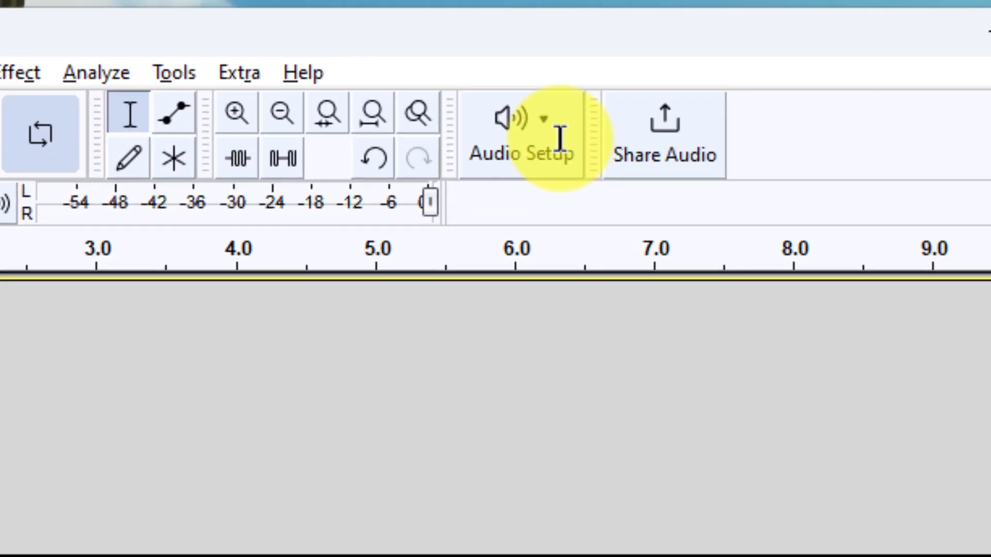
pyautogui.click(519, 133)
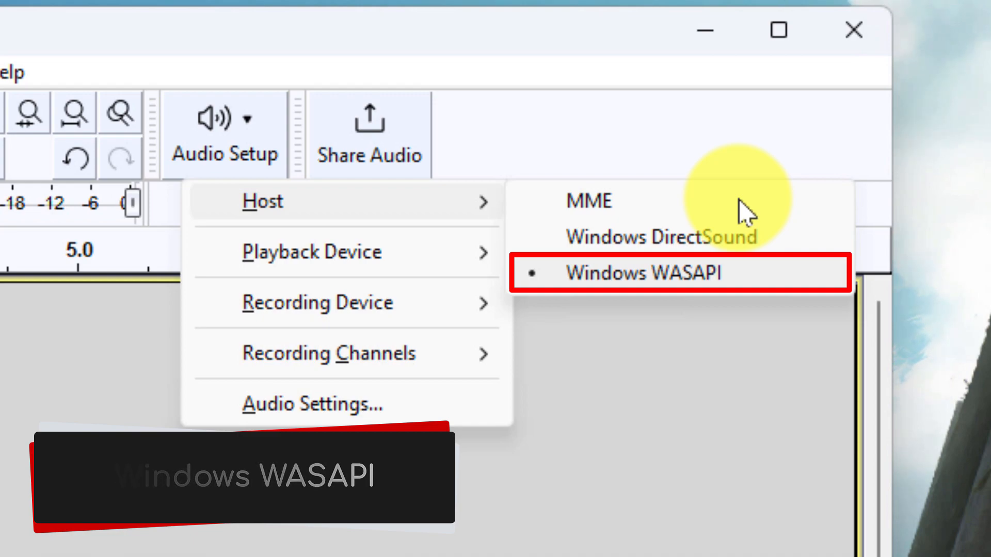
pyautogui.click(644, 272)
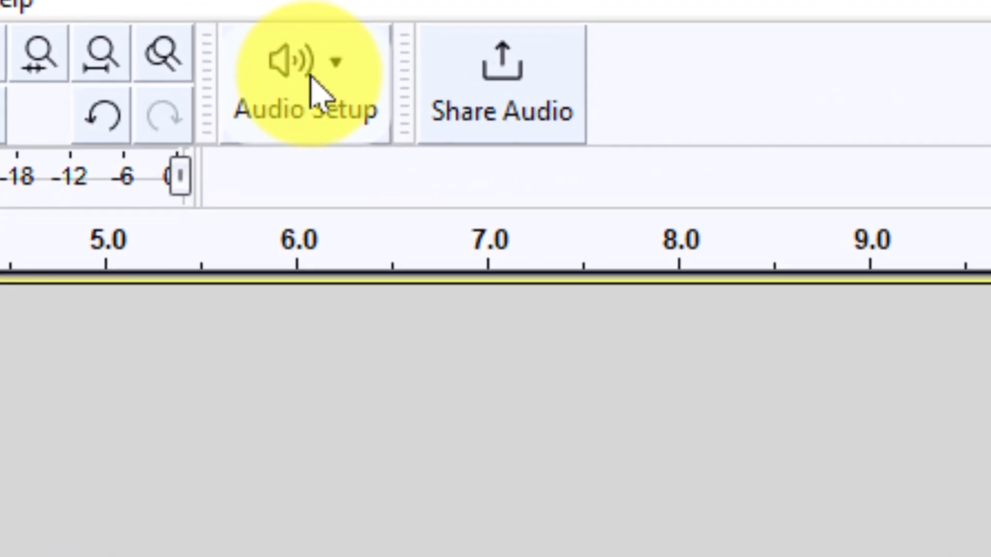
pyautogui.click(304, 69)
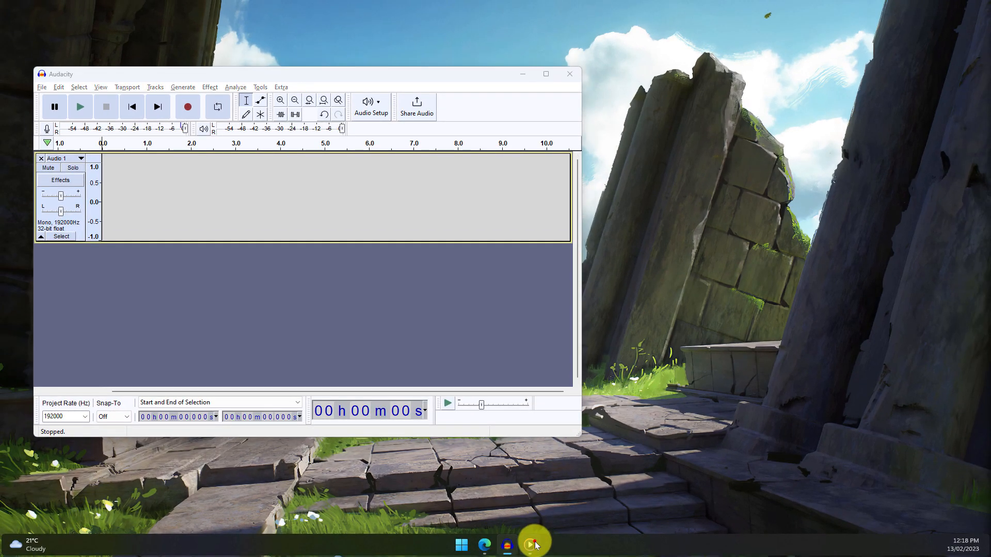
# Play the song in Media Player and record about 14 seconds of it into the Audacity track.
pyautogui.click(533, 541)
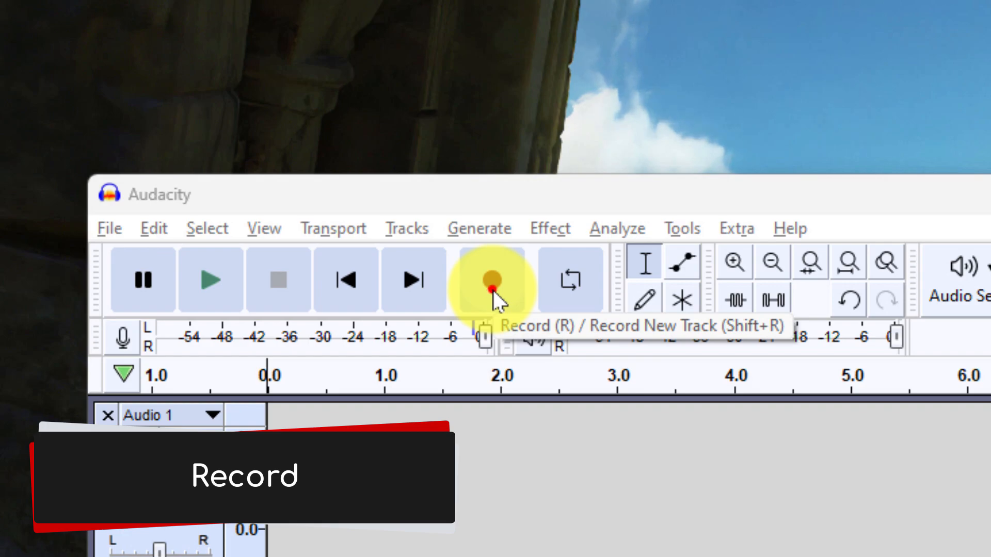
pyautogui.click(493, 279)
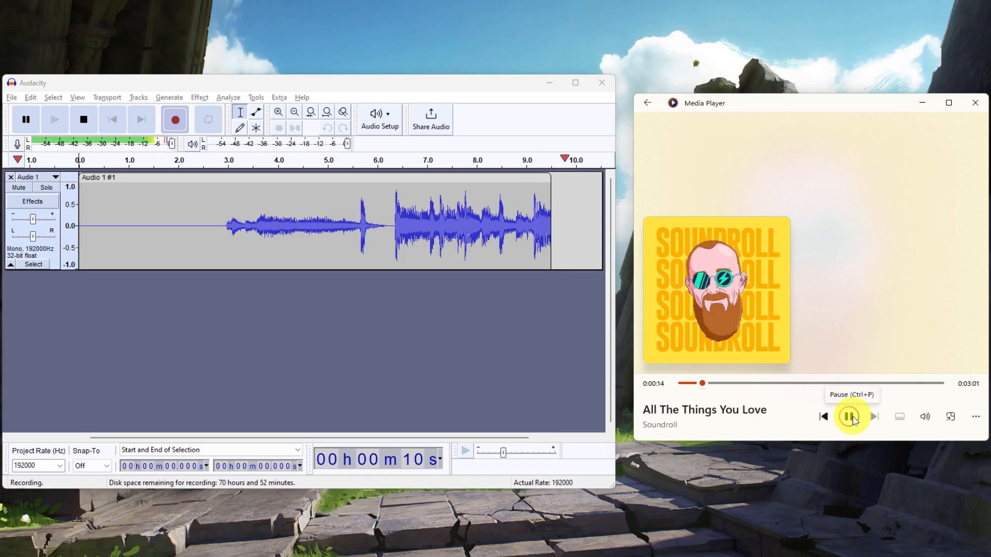
pyautogui.click(851, 416)
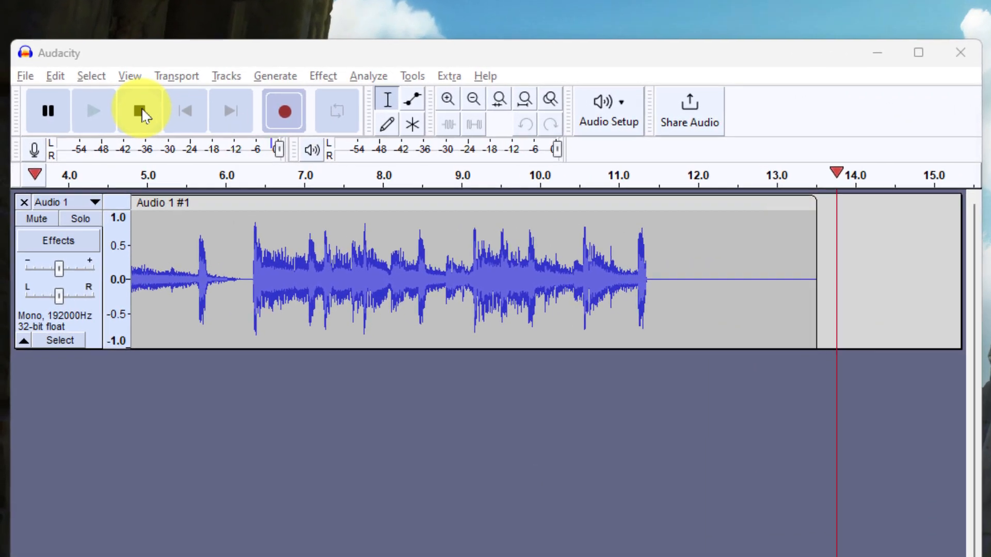
pyautogui.click(139, 111)
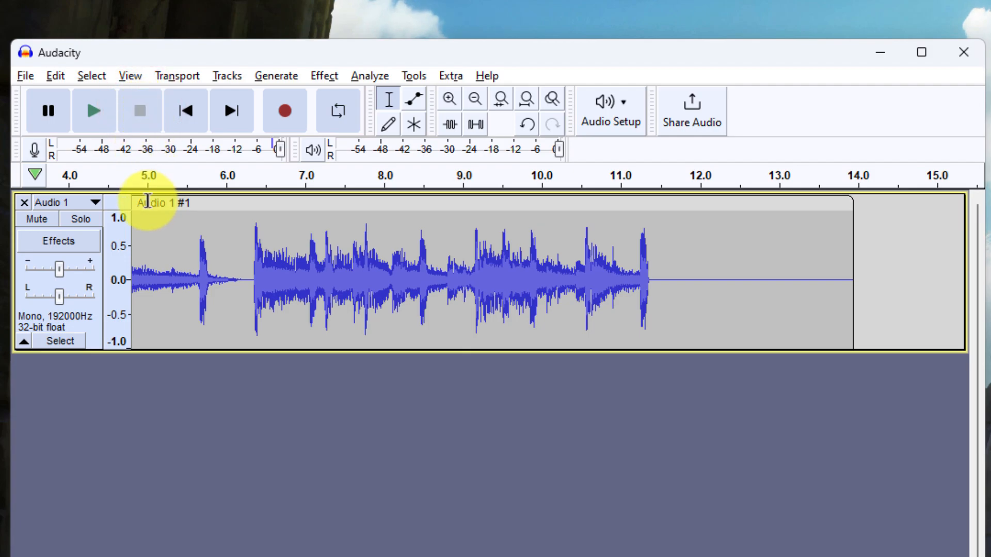
pyautogui.click(94, 111)
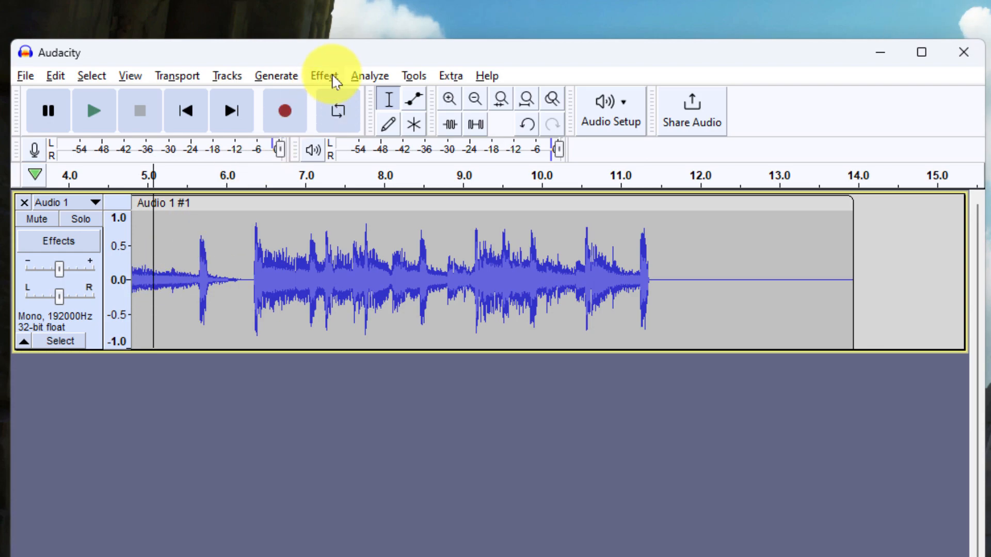
# Browse the Effect menu without applying anything, then close the Media Player window.
pyautogui.click(323, 75)
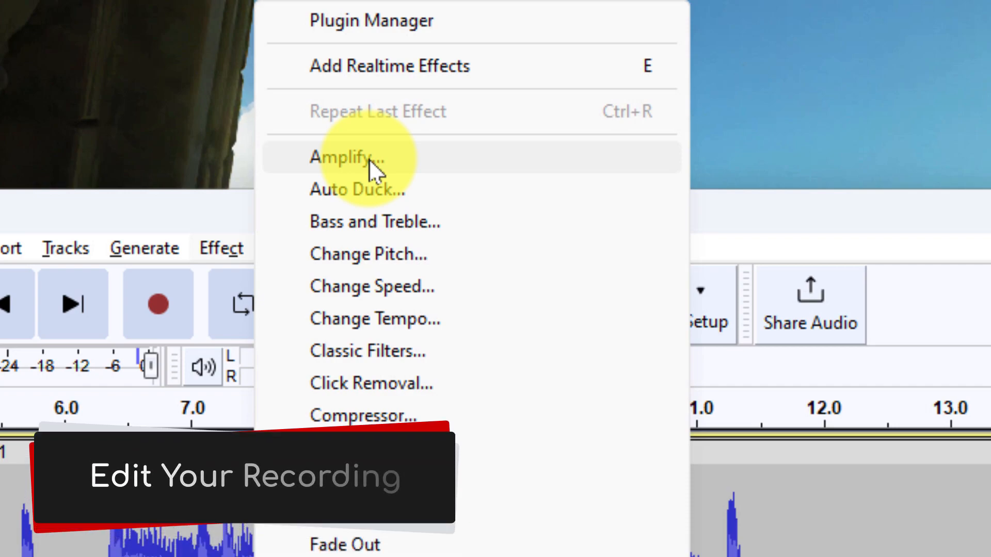
pyautogui.moveTo(411, 297)
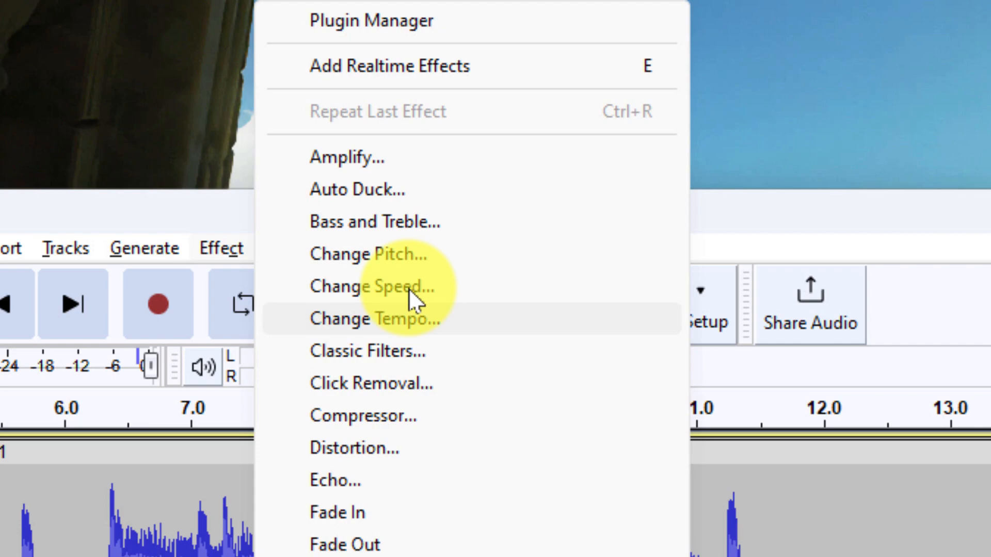
pyautogui.scroll(-3)
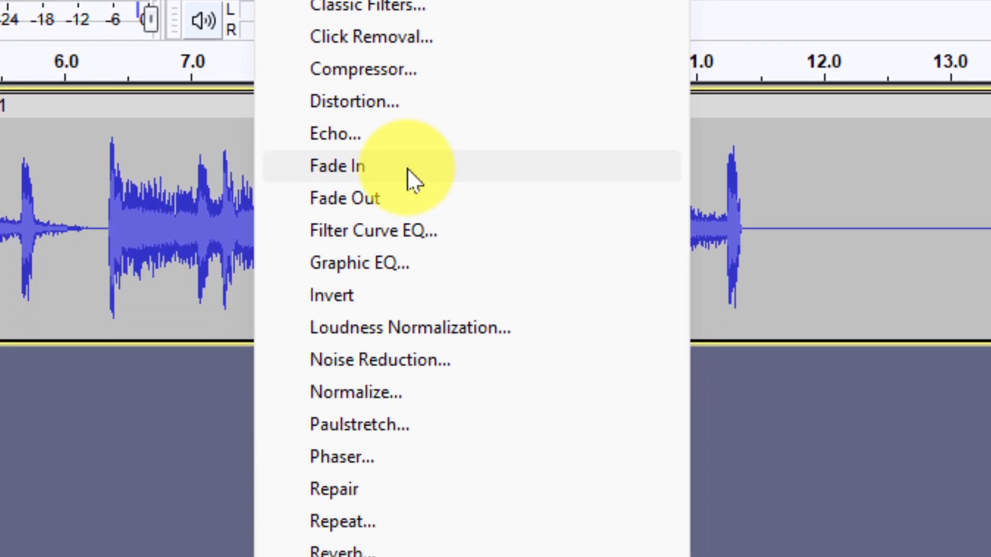
pyautogui.moveTo(410, 199)
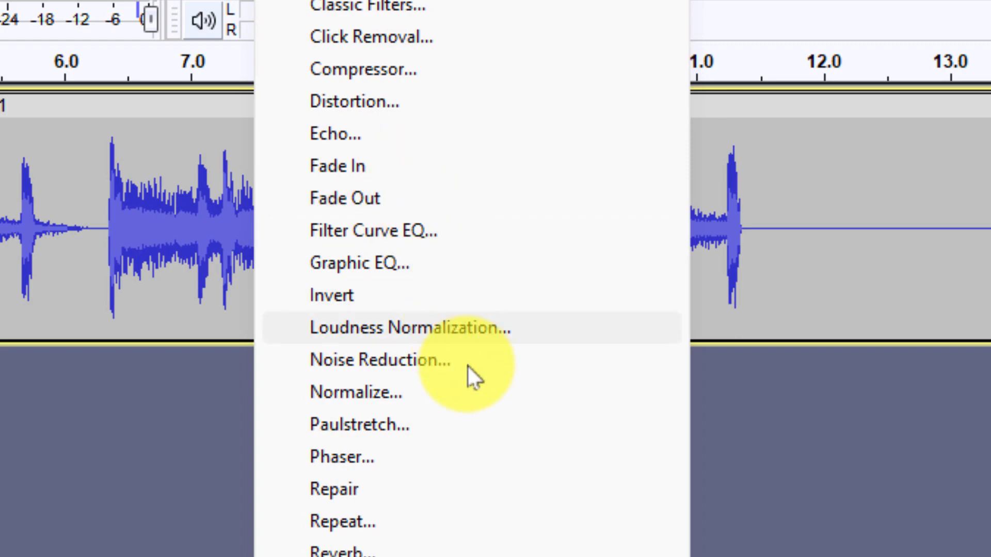
pyautogui.moveTo(474, 360)
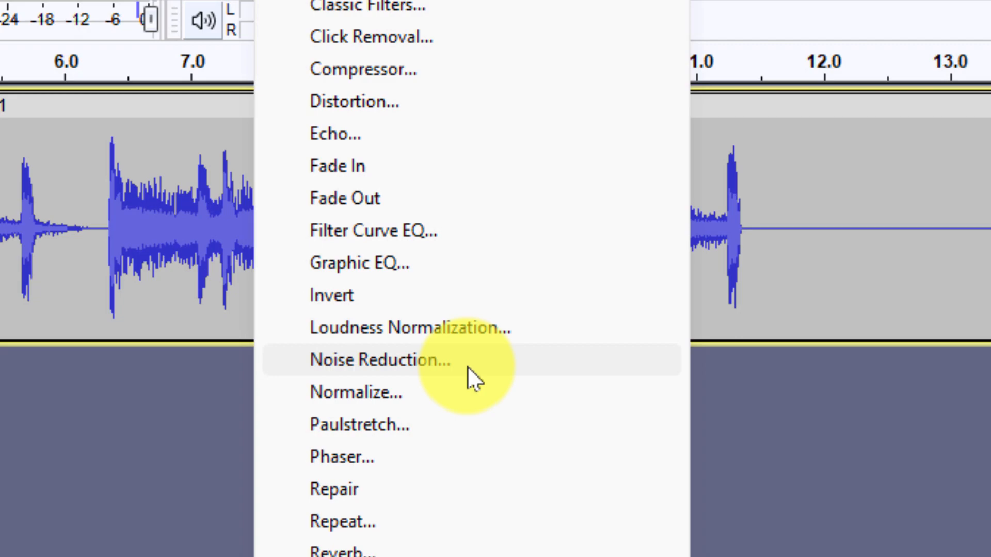
pyautogui.click(147, 113)
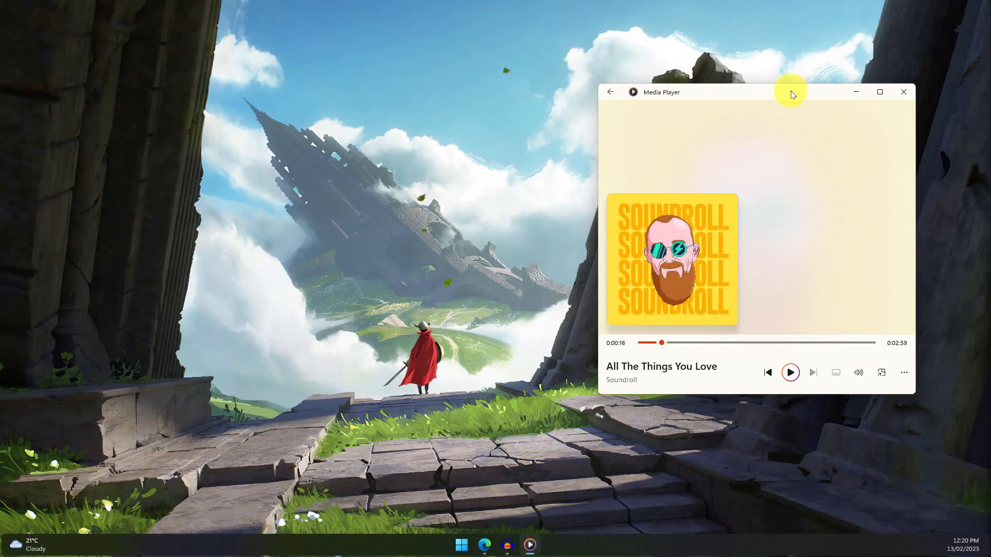
pyautogui.click(902, 92)
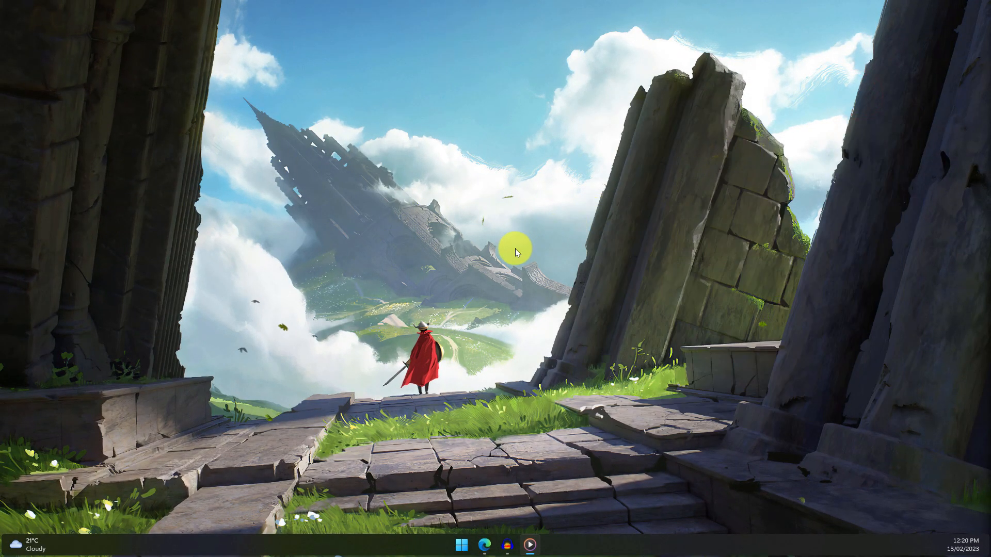